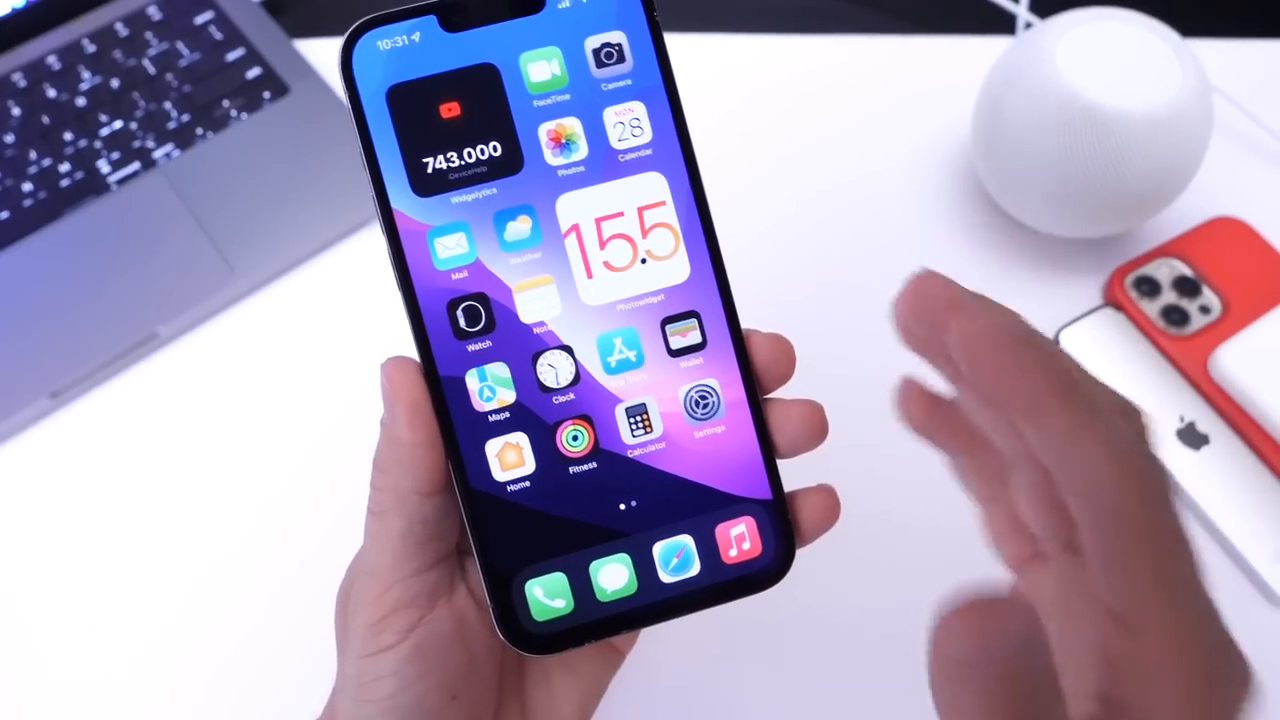
- Swipe left across the Home Screen to the second app page holding Shortcuts
{"action": "scroll", "scroll_direction": "left", "scroll_amount": 3}
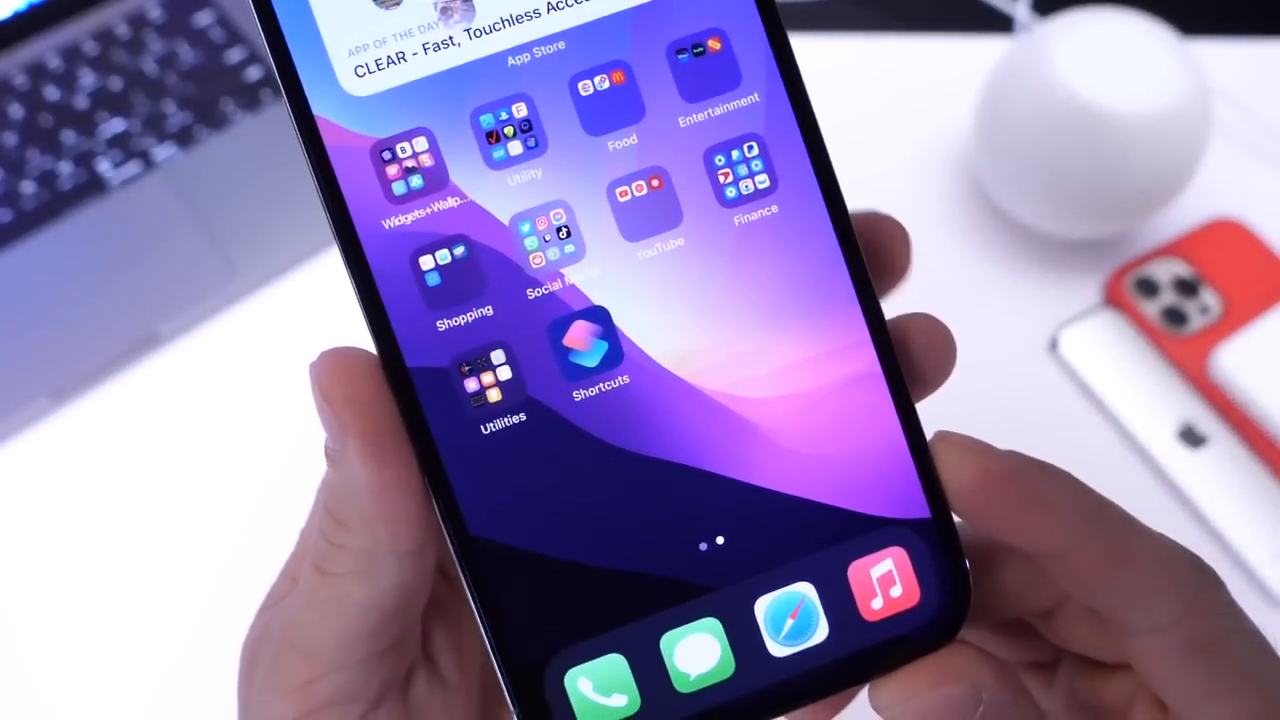
{"action": "scroll", "scroll_direction": "left", "scroll_amount": 3}
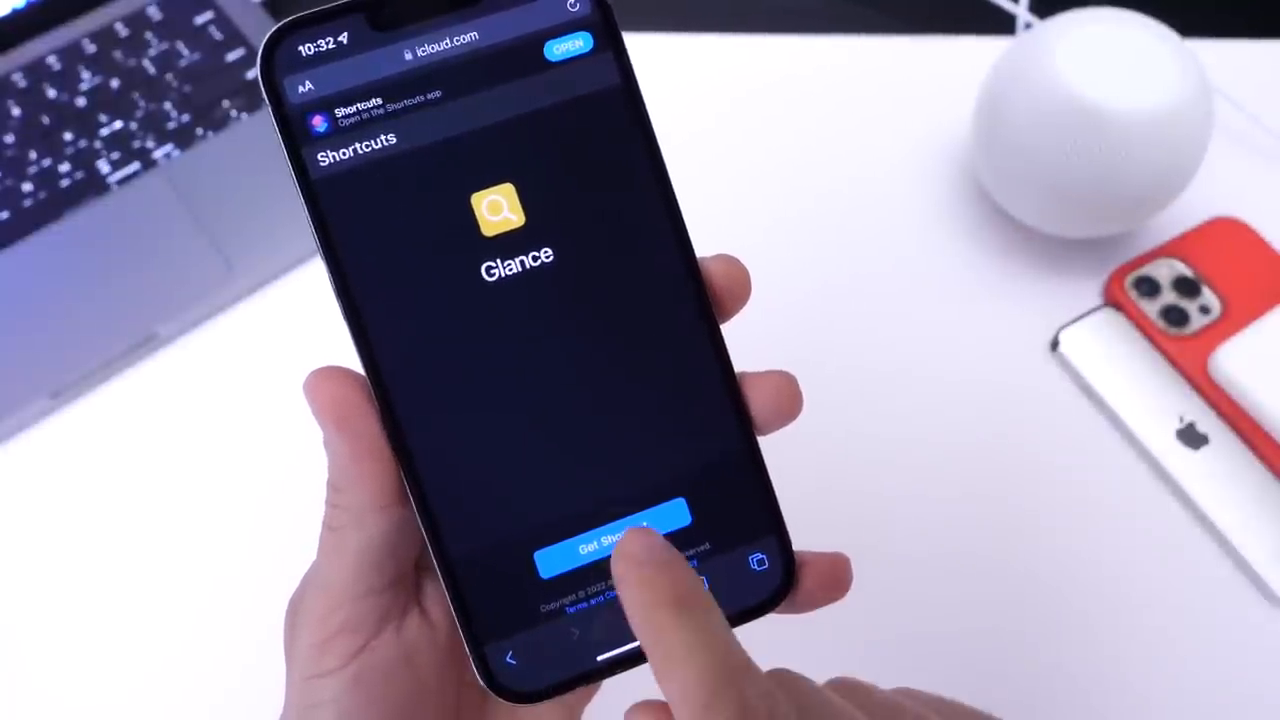
- Tap Get Shortcut on the Glance iCloud page to add it to the phone
{"action": "left_click", "coordinate": [612, 540]}
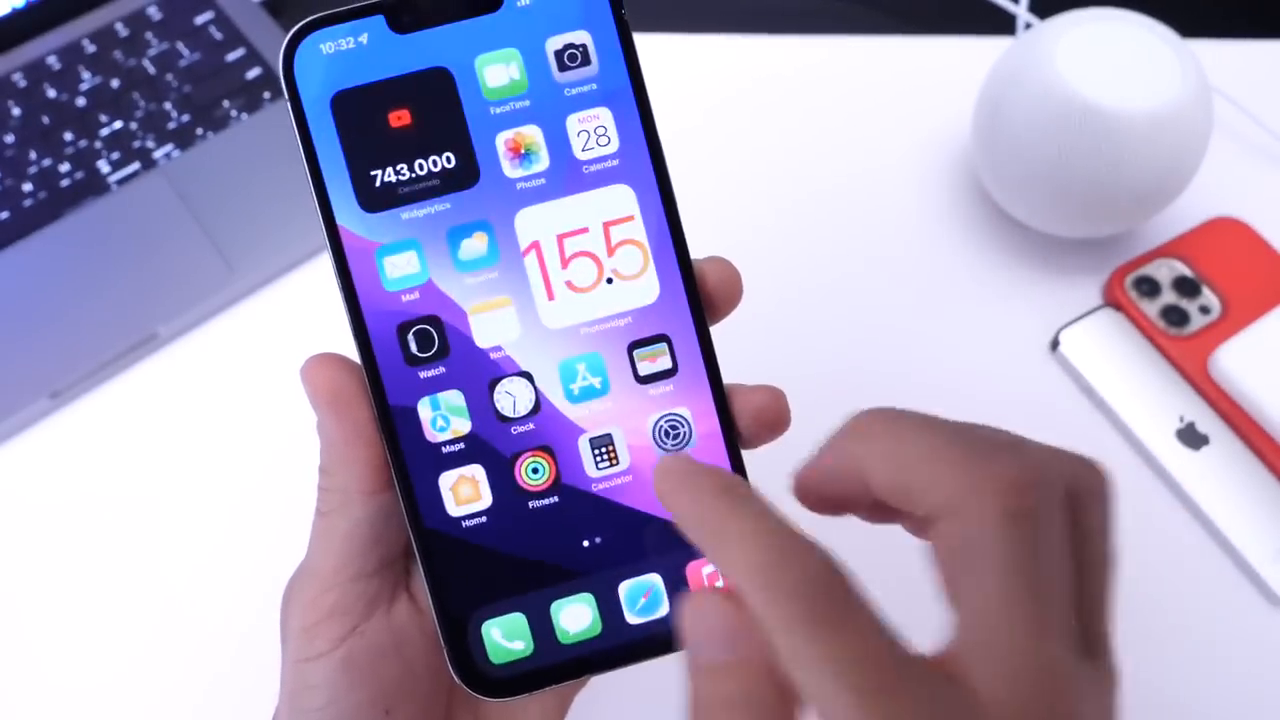
{"action": "left_click", "coordinate": [673, 432]}
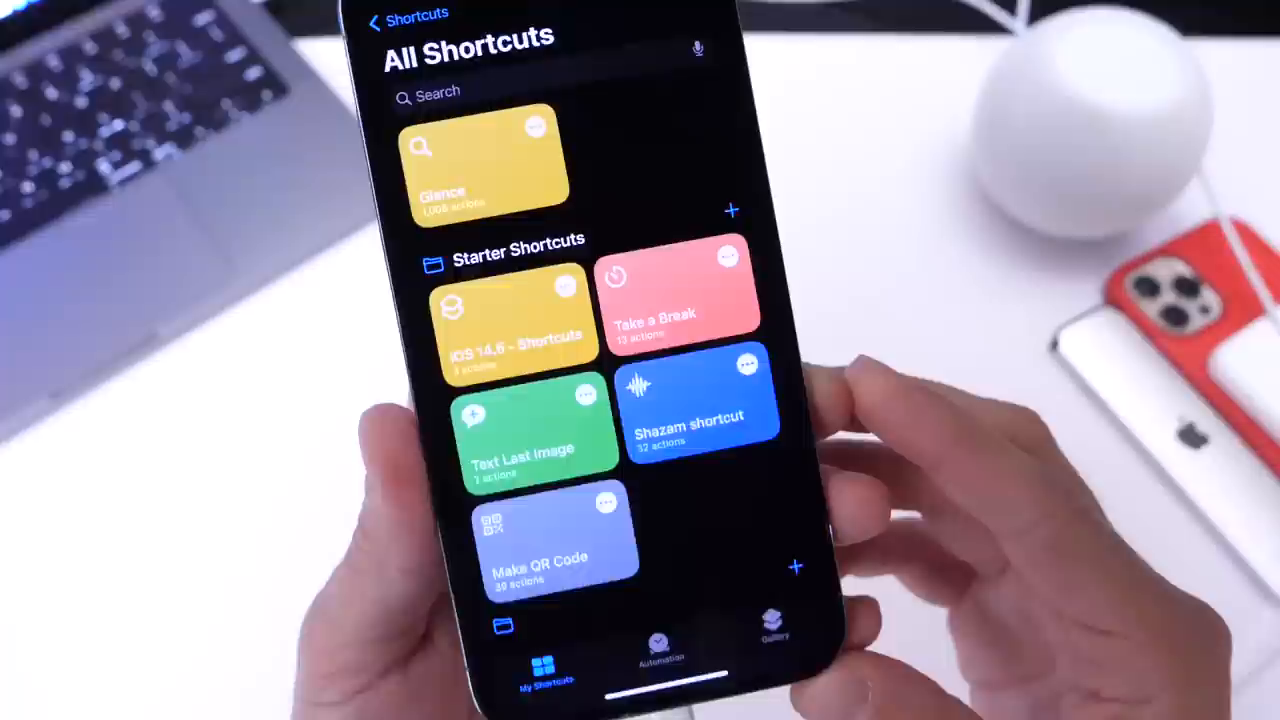
- Open the Glance editor to view its Dictionary of Username, Wallpaper and WeatherFX settings
{"action": "left_click", "coordinate": [488, 160]}
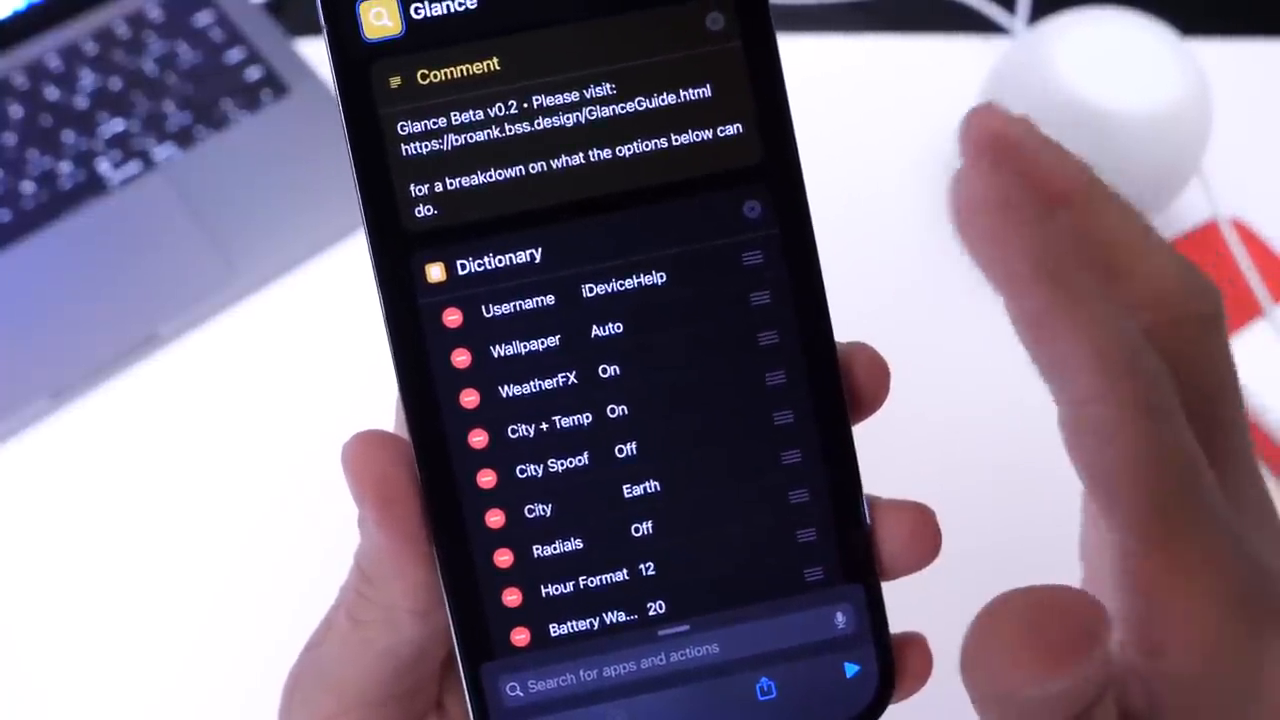
{"action": "left_click", "coordinate": [622, 277]}
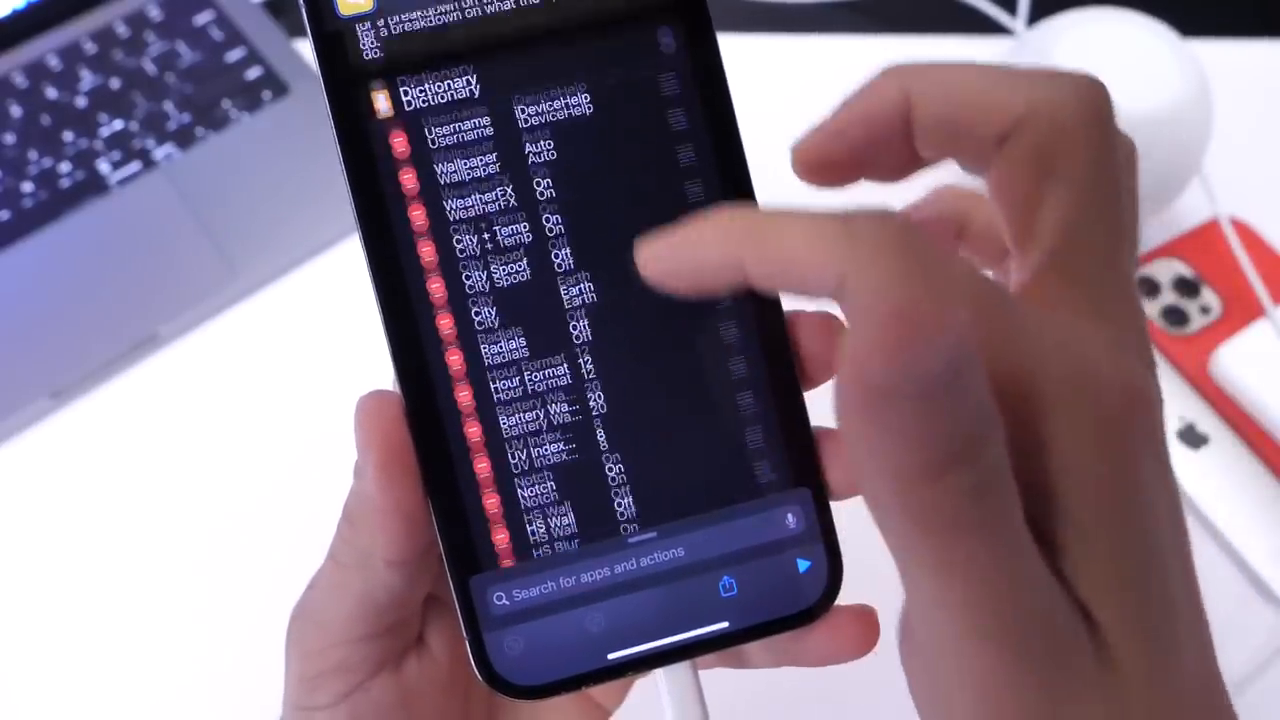
- Scroll Glance's lists, placing Rain above Battery in the left complication list
{"action": "scroll", "scroll_direction": "down", "scroll_amount": 3}
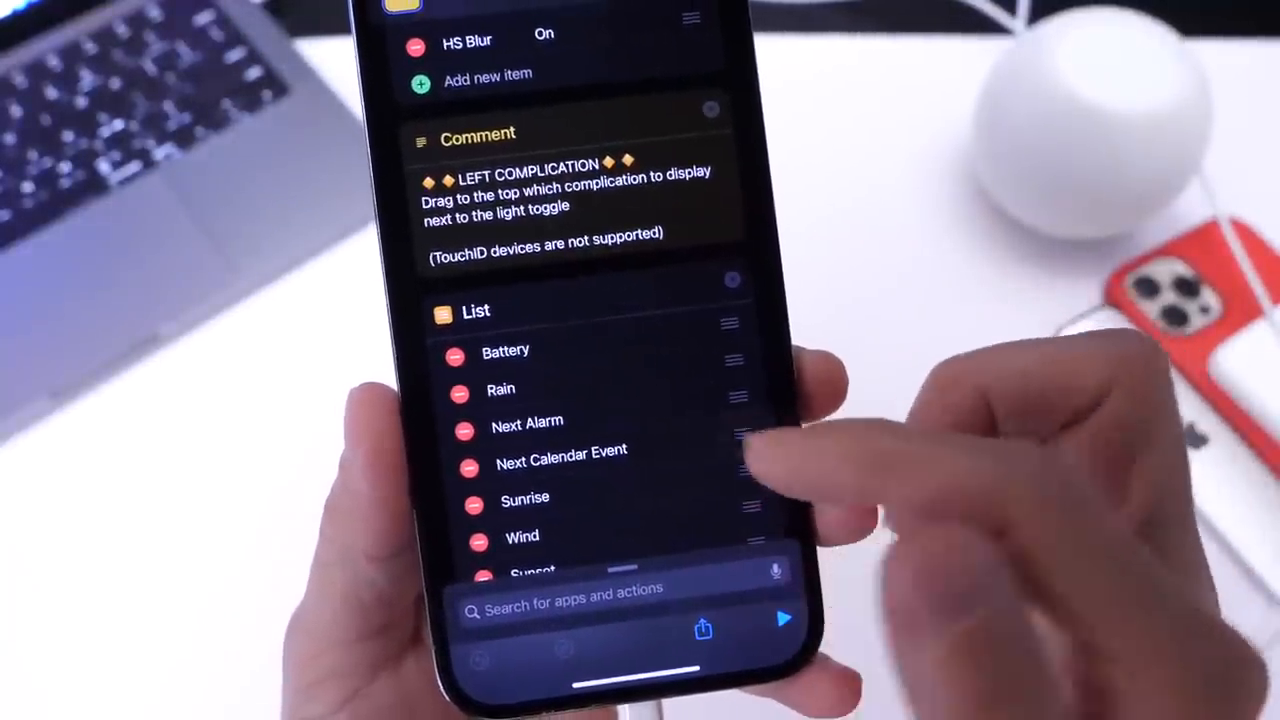
{"action": "scroll", "scroll_direction": "down", "scroll_amount": 3}
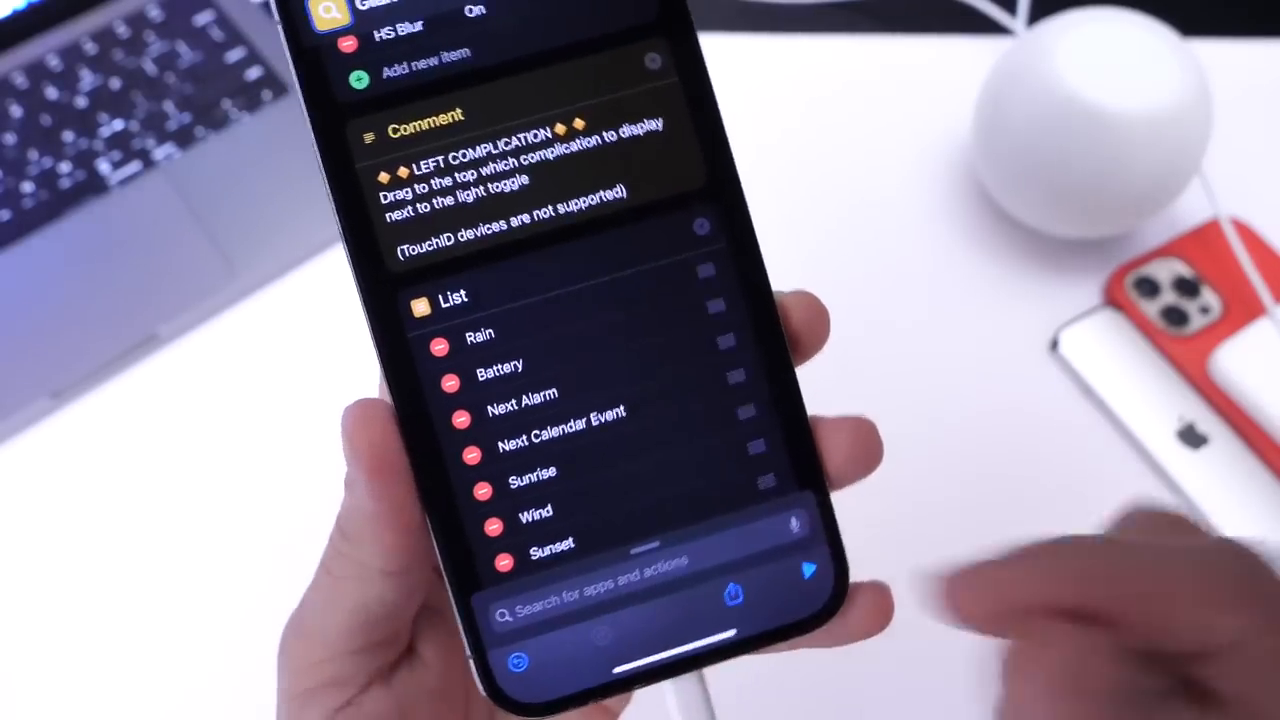
{"action": "scroll", "scroll_direction": "down", "scroll_amount": 3}
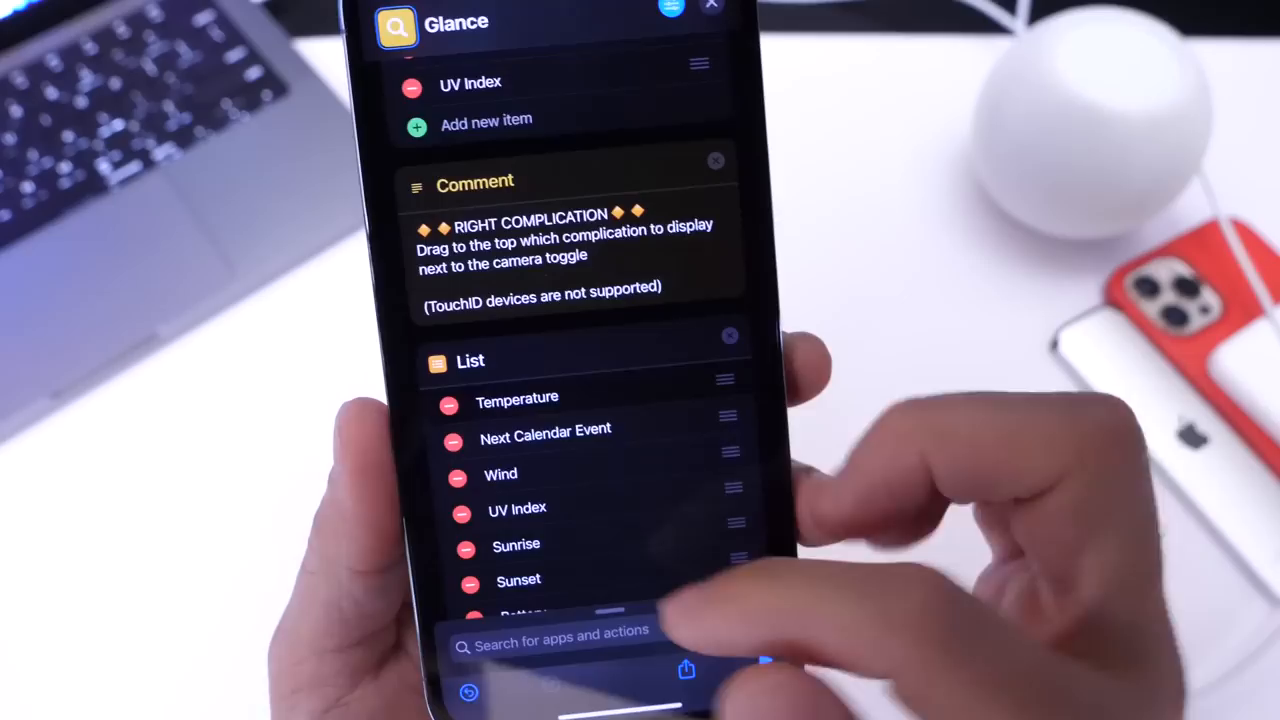
{"action": "scroll", "scroll_direction": "down", "scroll_amount": 3}
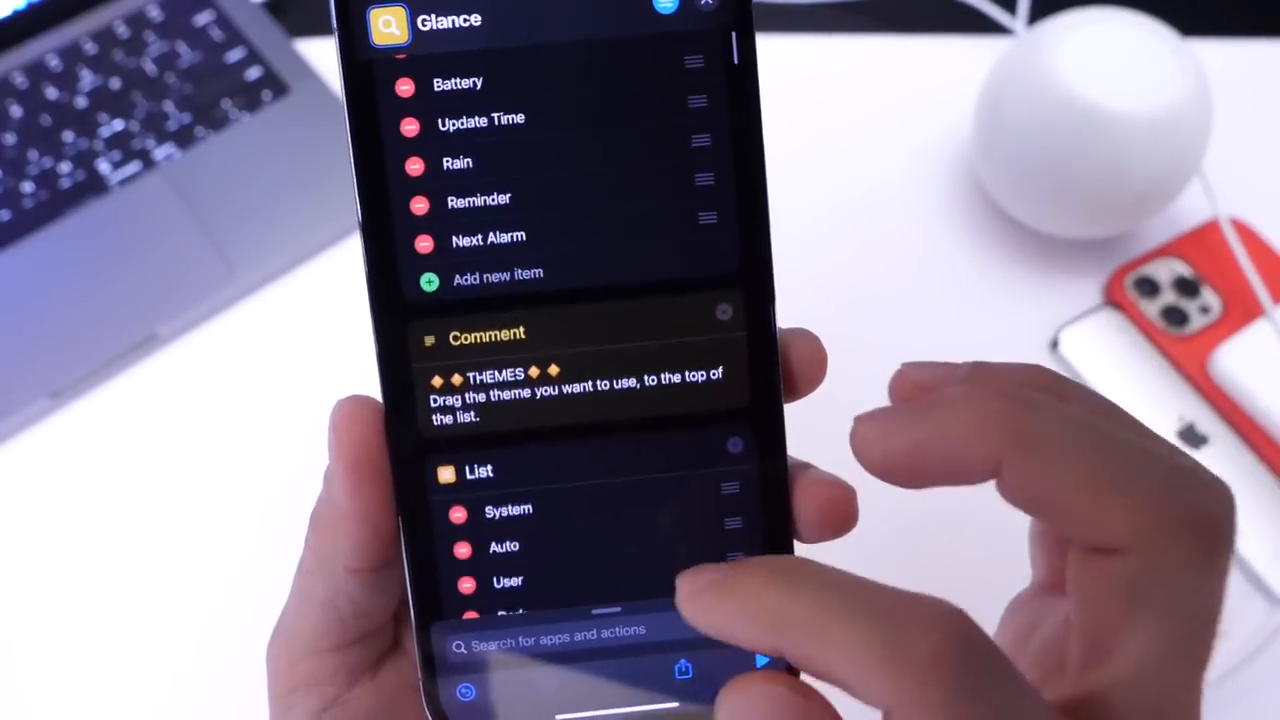
{"action": "scroll", "scroll_direction": "down", "scroll_amount": 3}
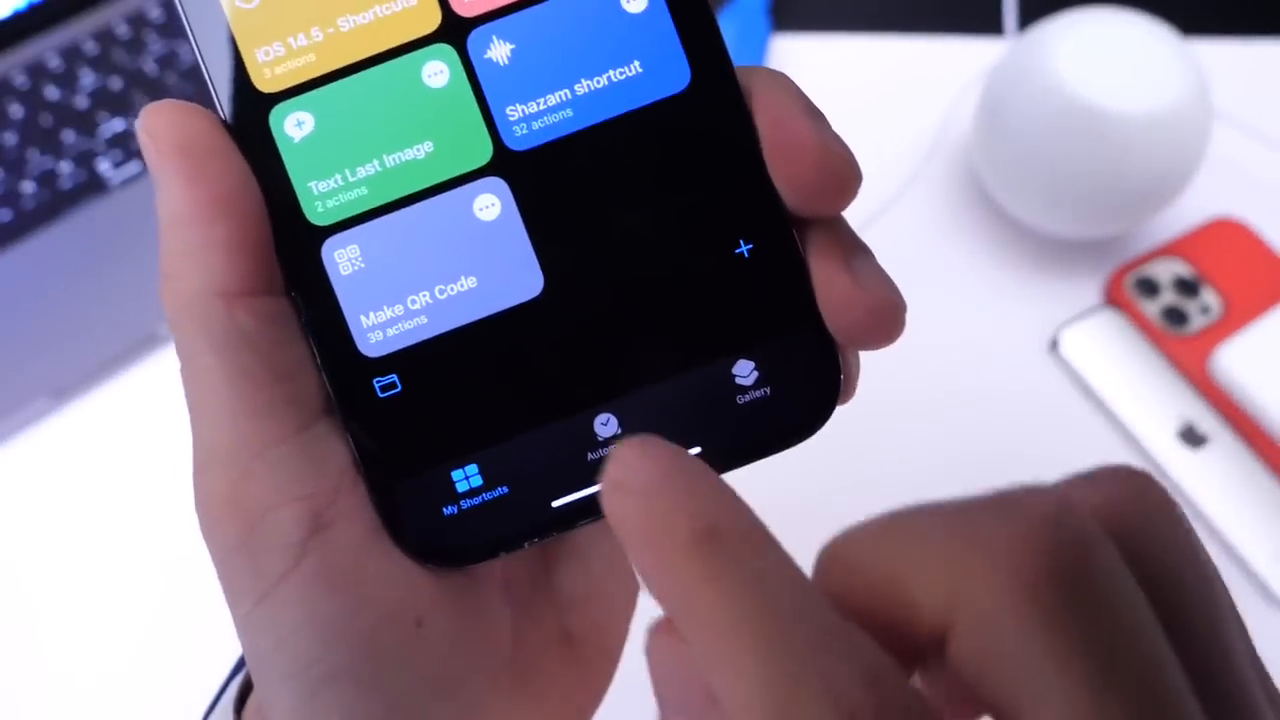
- Start a new personal automation triggered when the Charger Is Connected
{"action": "left_click", "coordinate": [607, 430]}
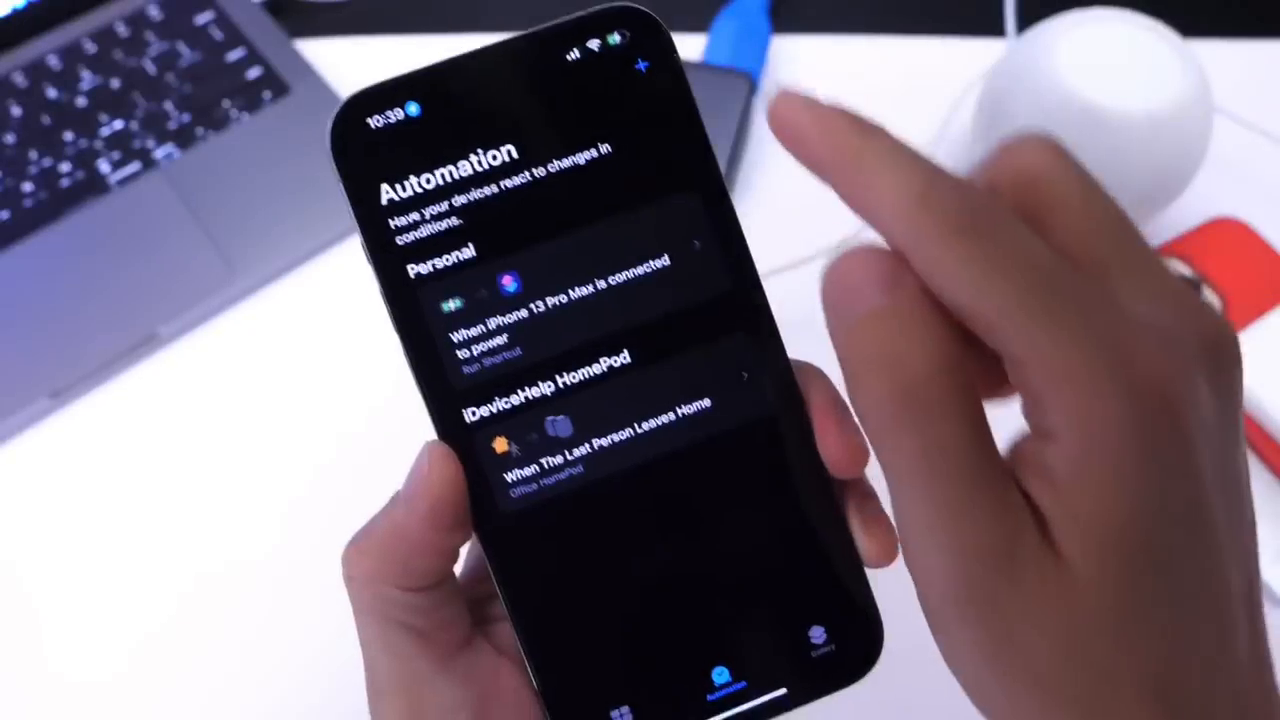
{"action": "left_click", "coordinate": [644, 63]}
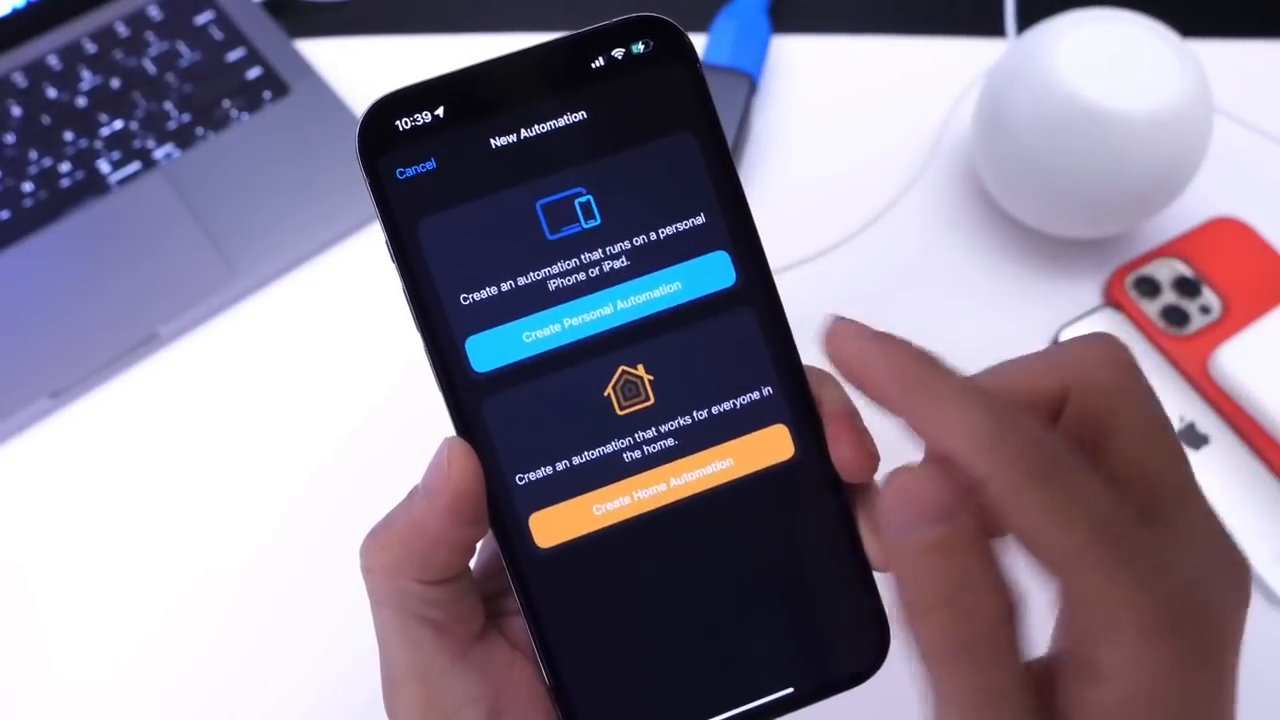
{"action": "left_click", "coordinate": [599, 330]}
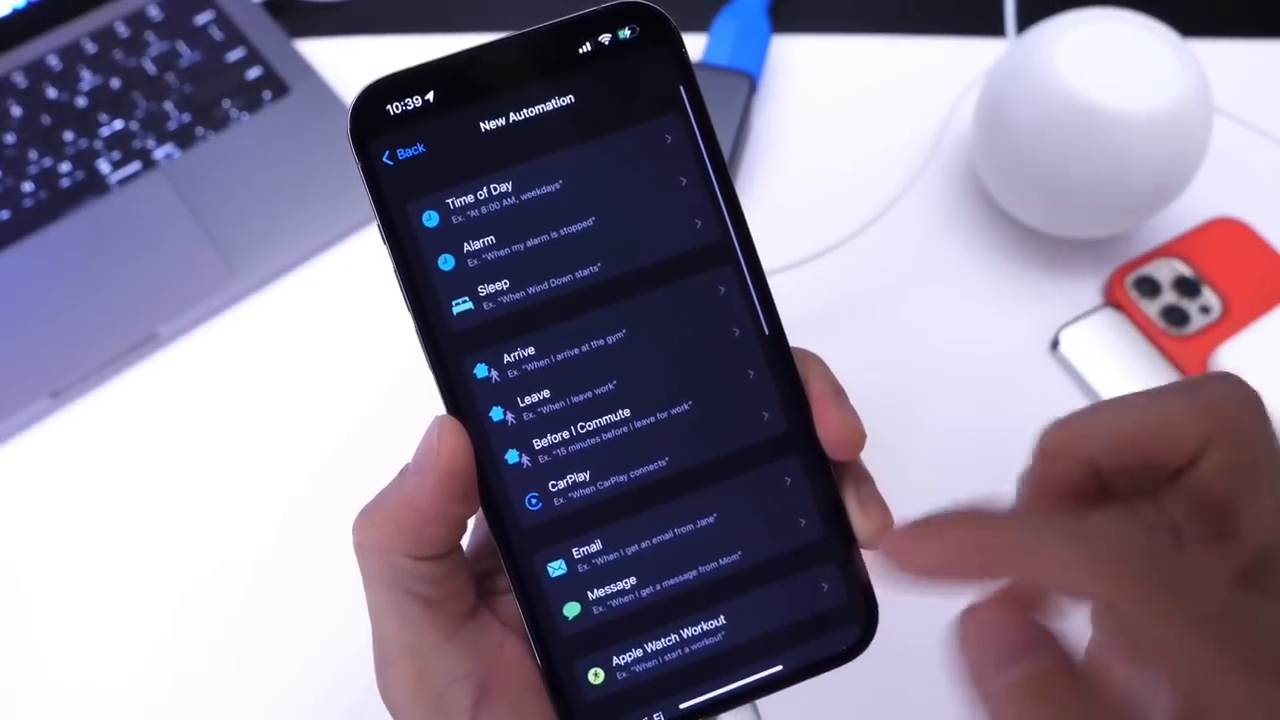
{"action": "scroll", "scroll_direction": "down", "scroll_amount": 3}
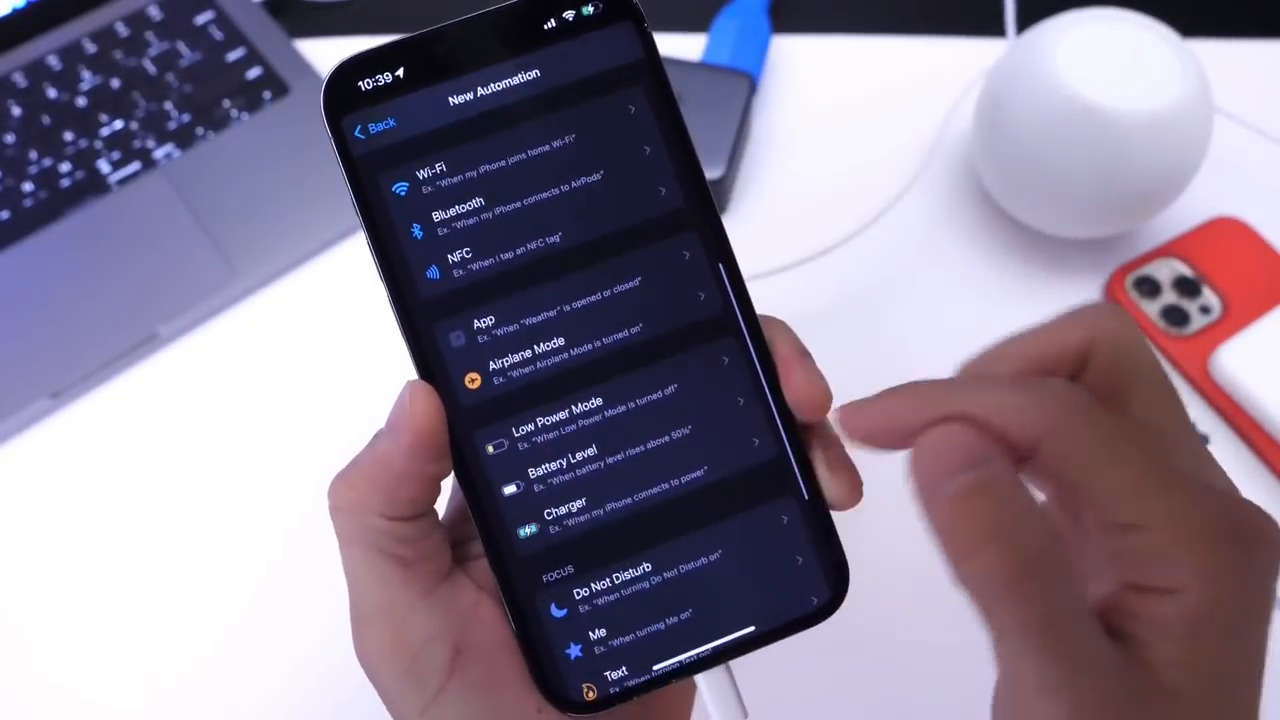
{"action": "left_click", "coordinate": [565, 520]}
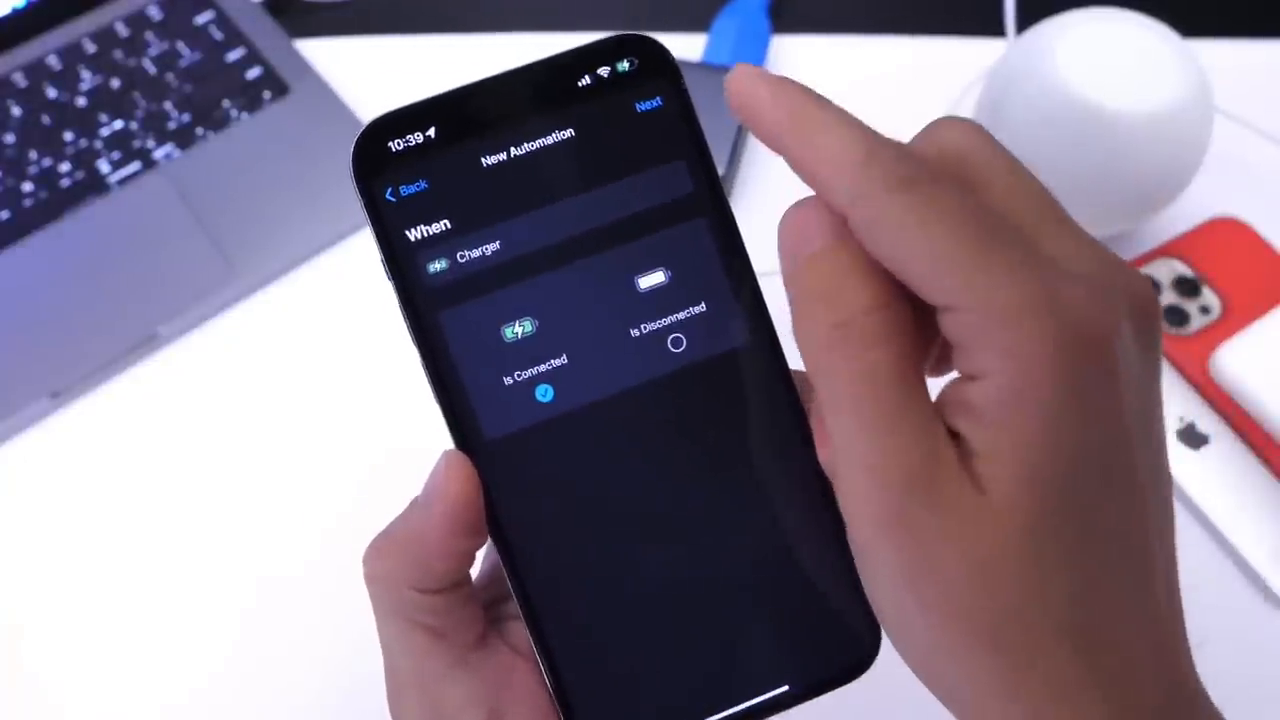
{"action": "left_click", "coordinate": [649, 105]}
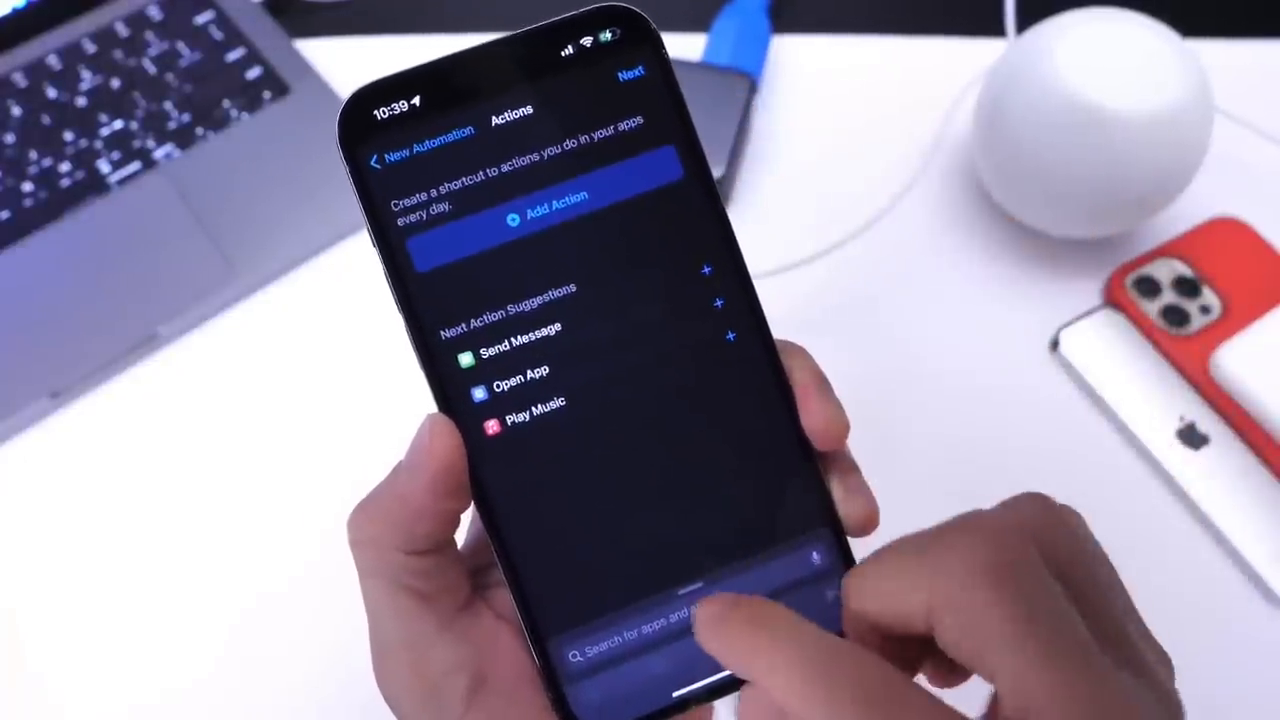
- Search 'run', add the Run Shortcut action, and save the charger automation
{"action": "type", "text": "r"}
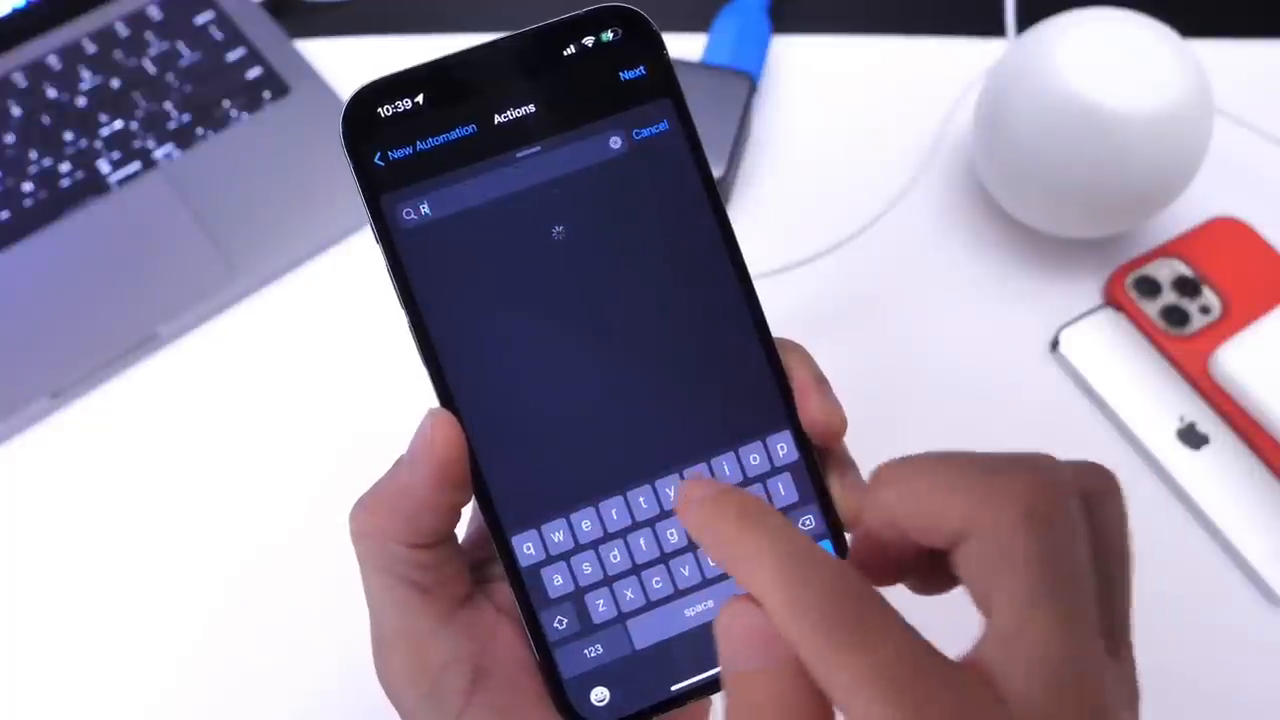
{"action": "type", "text": "un"}
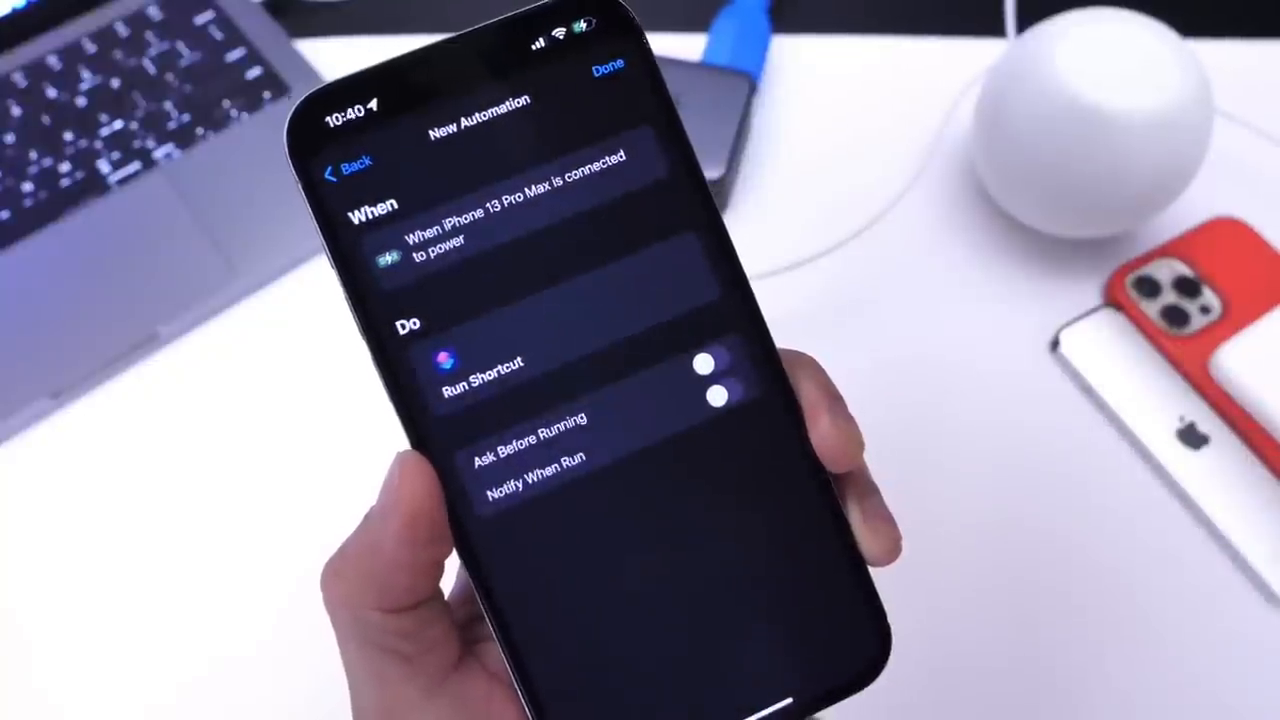
{"action": "left_click", "coordinate": [607, 69]}
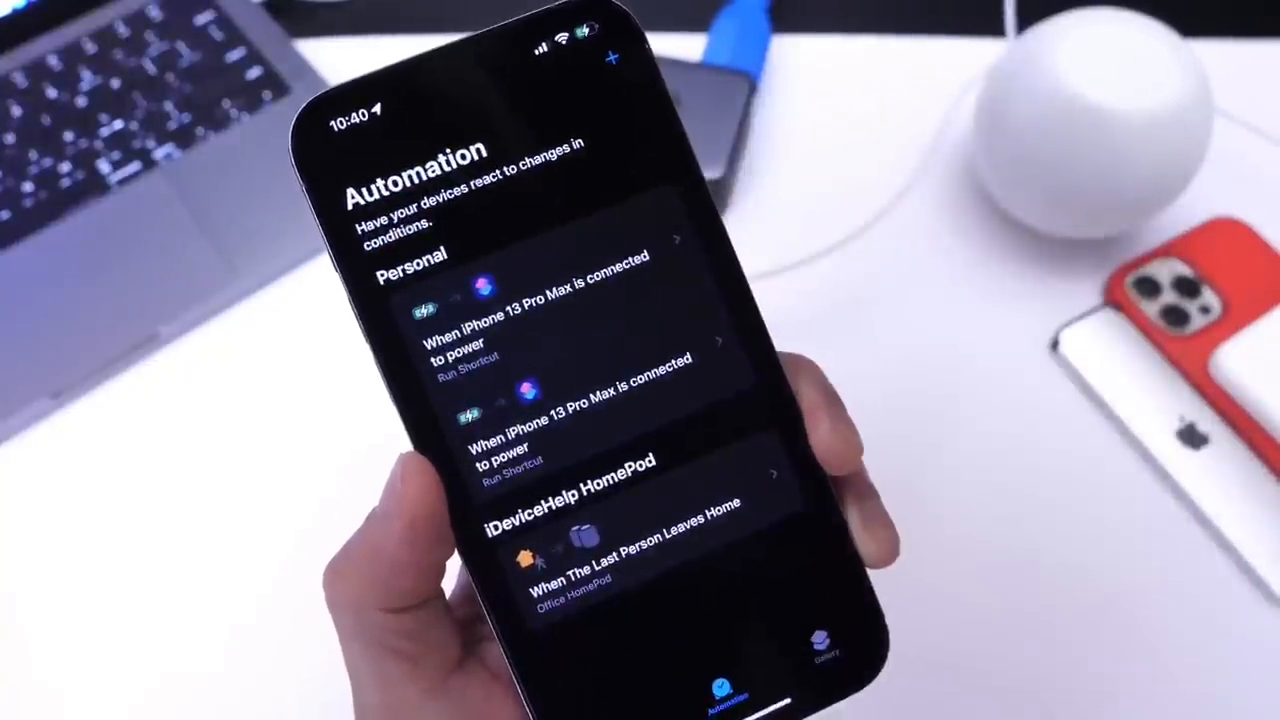